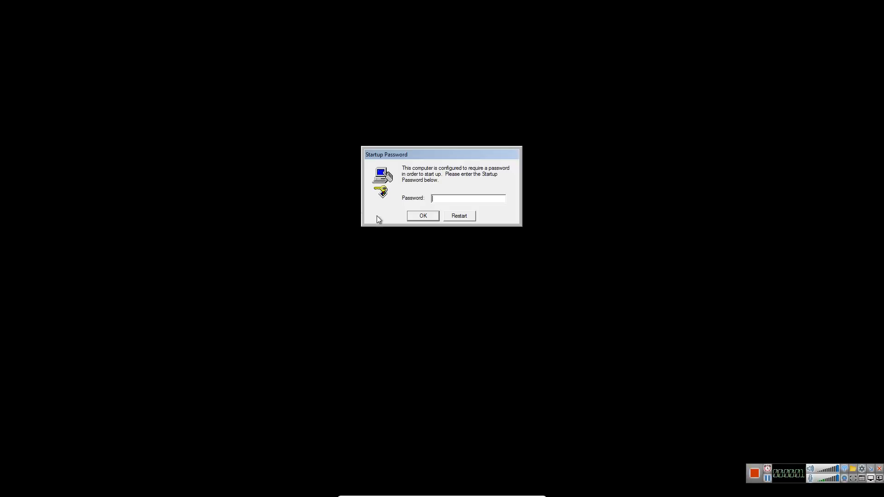
# - Search Google Images for 'DVD rw', view the first picture, then close Chrome
pyautogui.moveTo(394, 154); pyautogui.dragTo(428, 146)
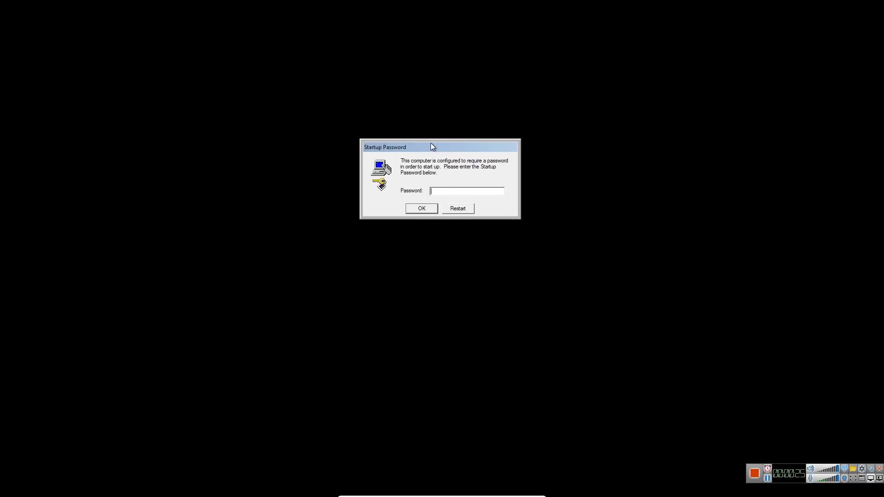
pyautogui.moveTo(419, 107)
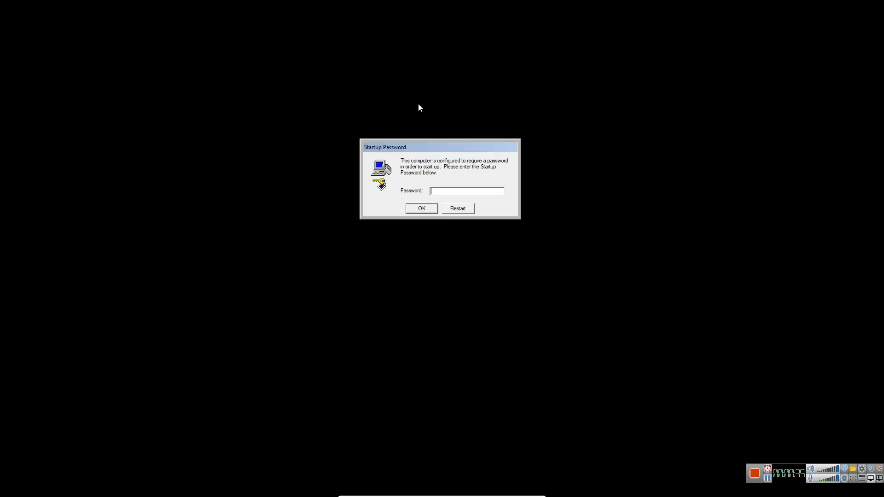
pyautogui.moveTo(377, 86)
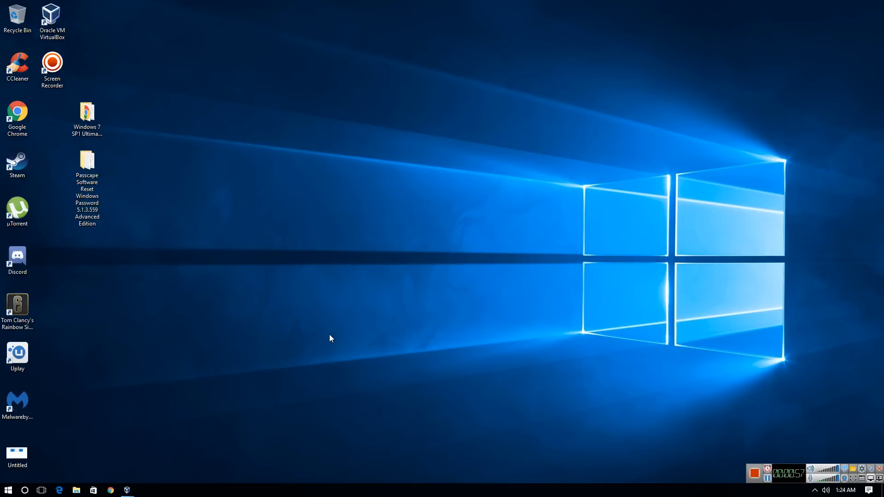
pyautogui.moveTo(394, 202)
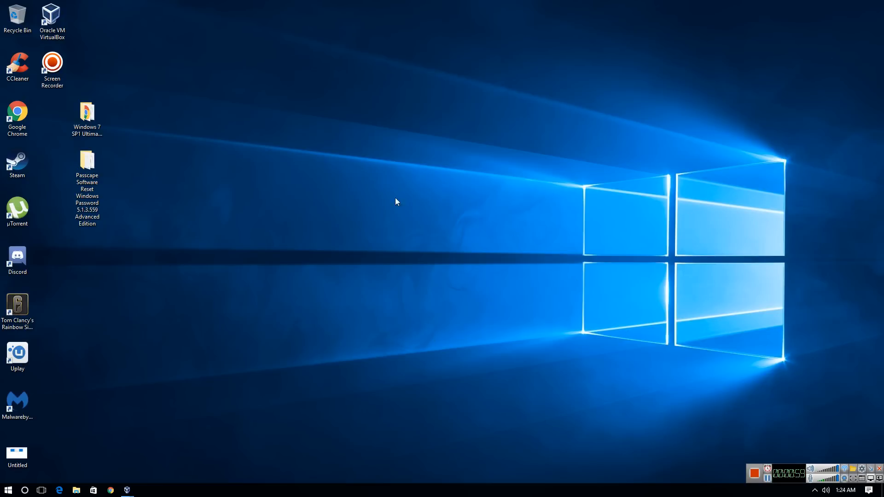
pyautogui.moveTo(117, 480)
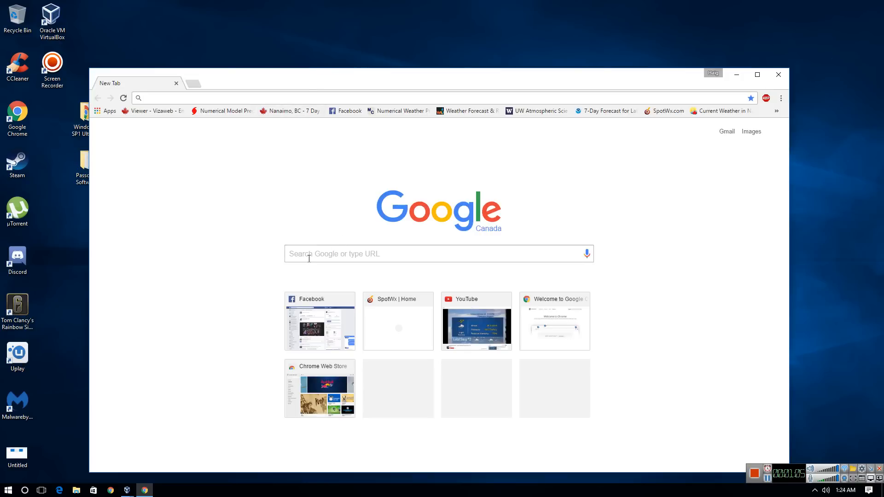
pyautogui.write('DVD rw')
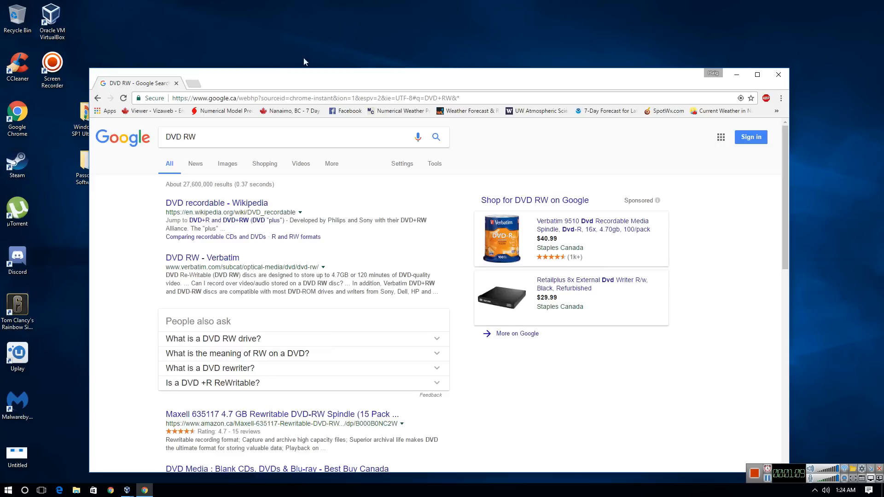
pyautogui.click(227, 164)
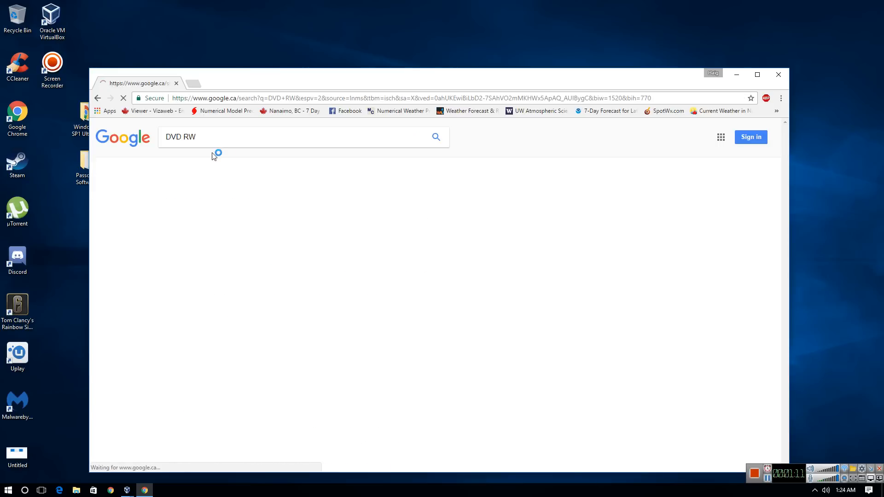
pyautogui.click(136, 150)
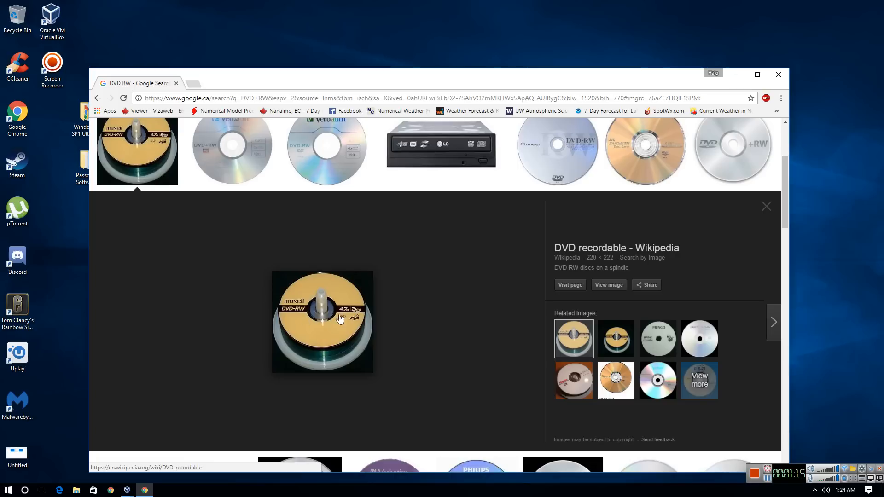
pyautogui.moveTo(208, 237)
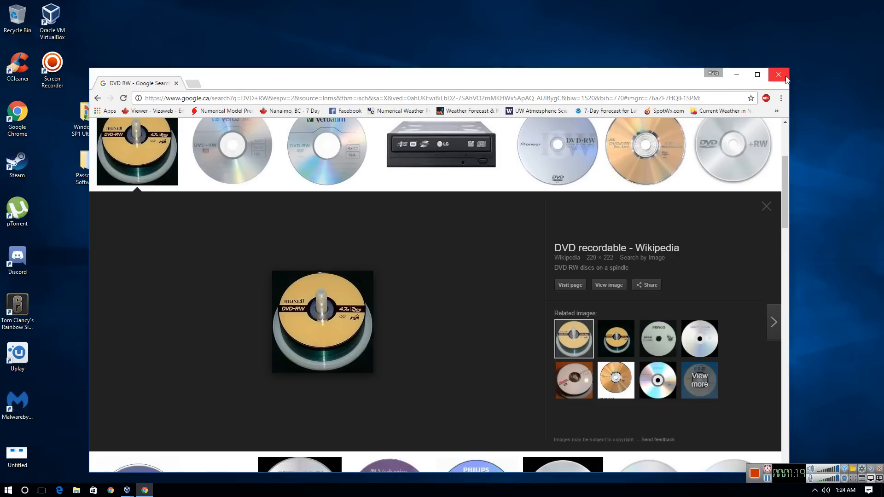
pyautogui.click(779, 74)
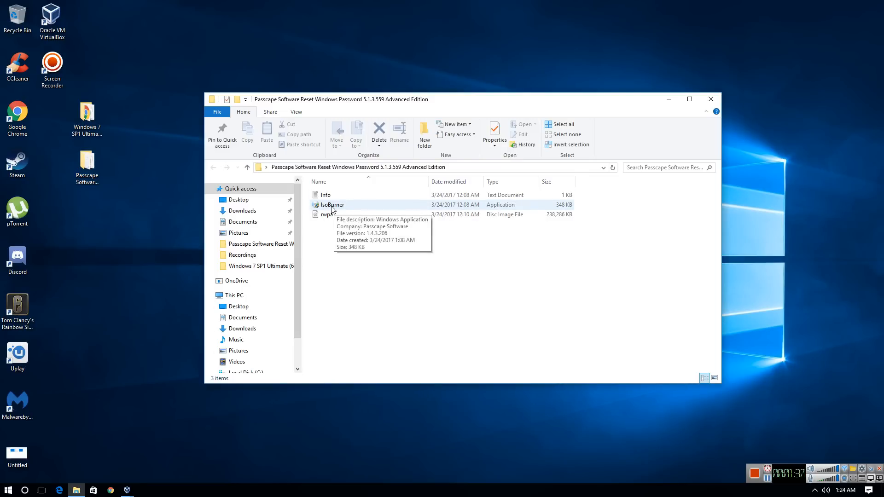
# - Run IsoBurner from the Passcape Reset Windows Password folder
pyautogui.click(333, 205)
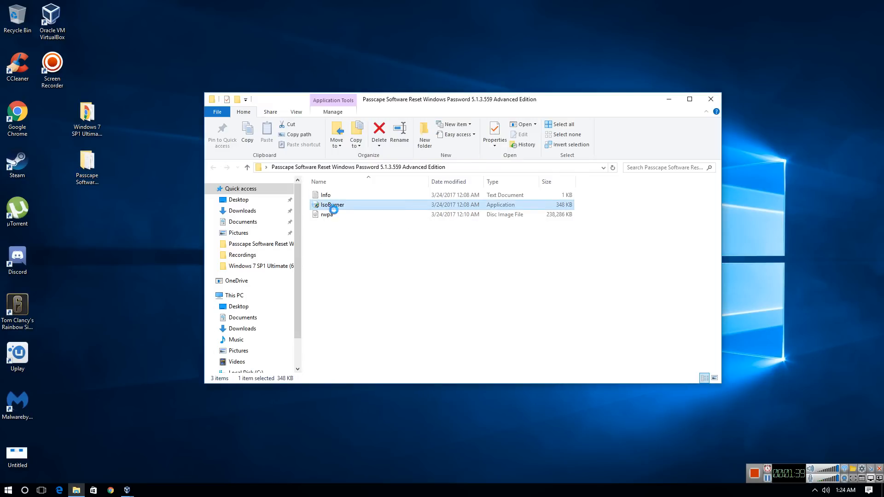
pyautogui.doubleClick(332, 204)
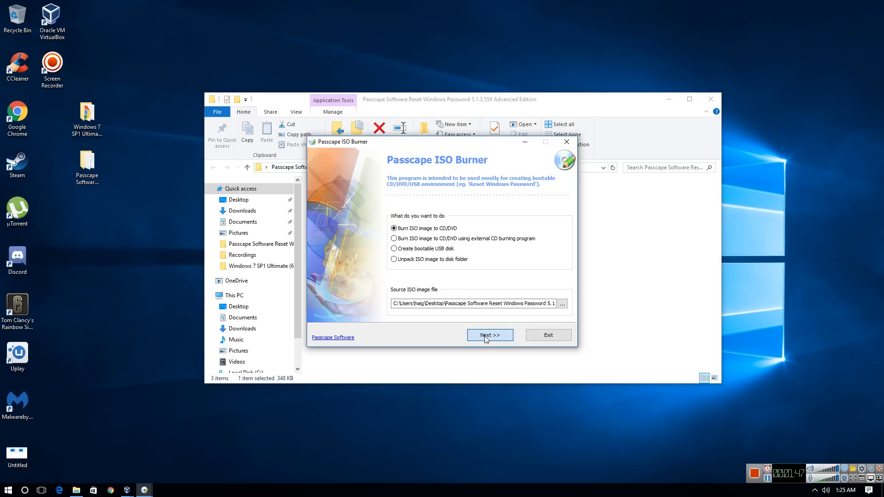
# - Continue with 'Burn ISO image to CD/DVD' to reach the ASUS recorder page
pyautogui.click(489, 334)
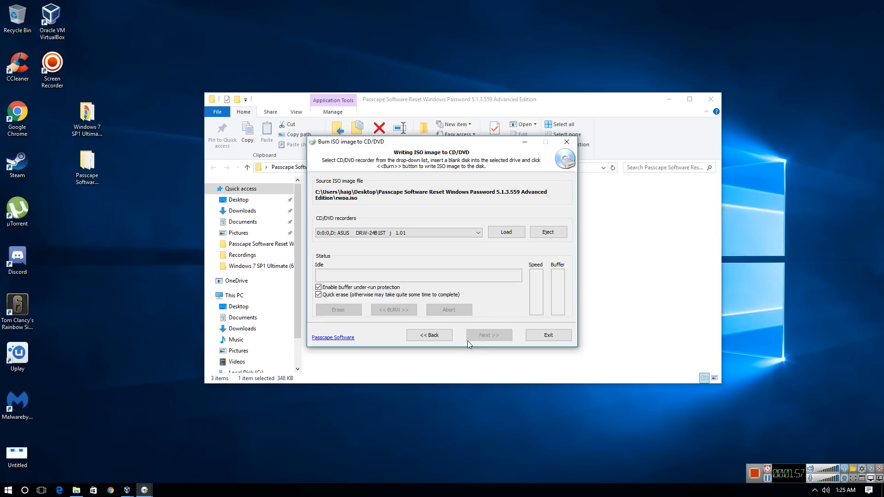
pyautogui.moveTo(499, 334)
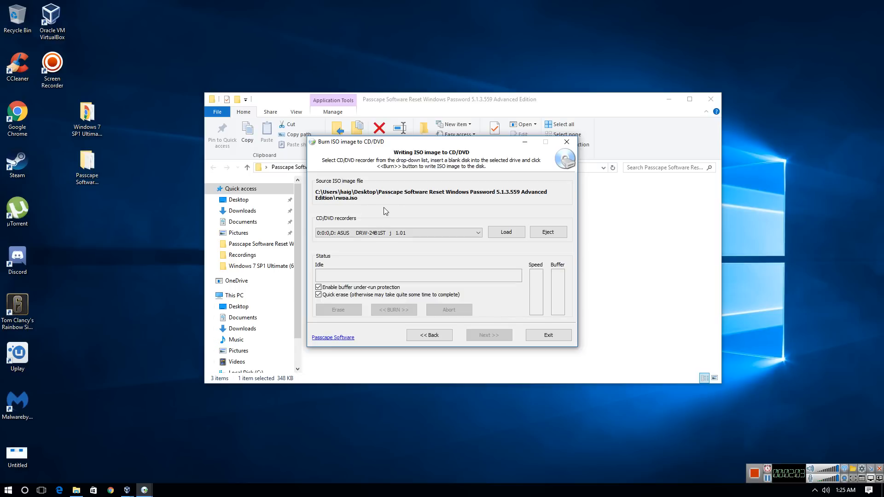
pyautogui.moveTo(384, 208)
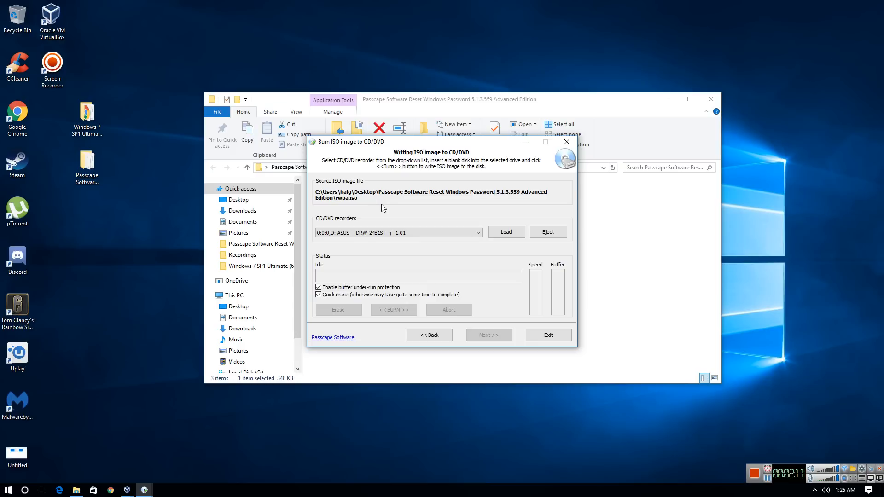
pyautogui.moveTo(400, 203)
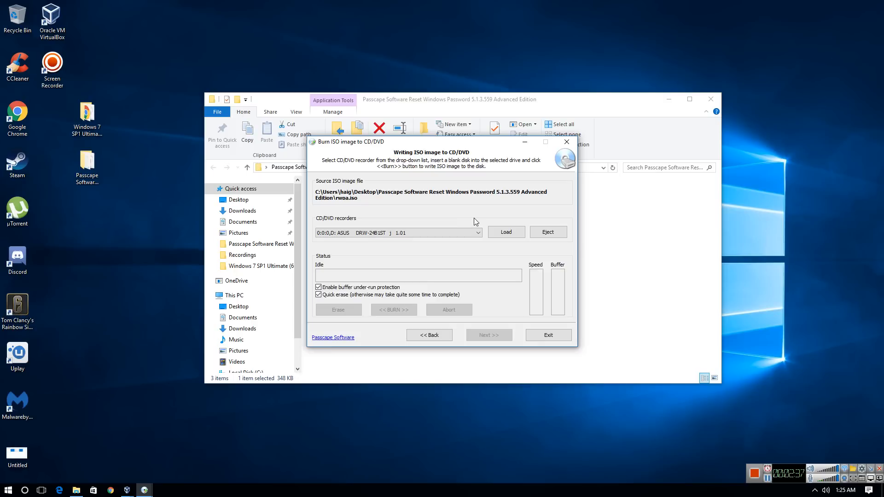
pyautogui.moveTo(452, 215)
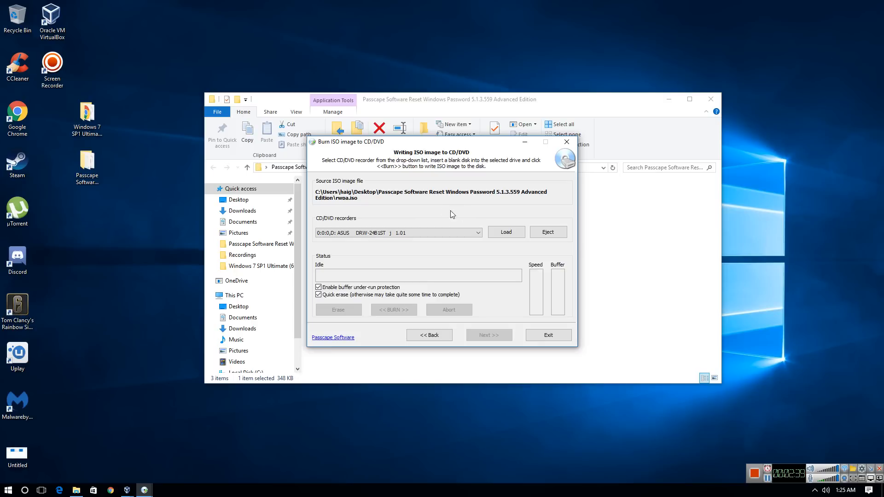
pyautogui.moveTo(460, 205)
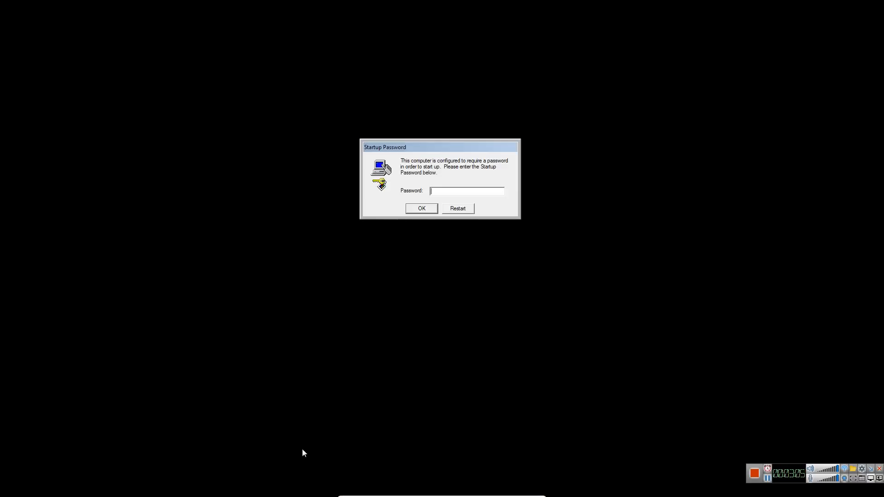
# - Reset the Windows 7 VM from the Machine menu and proceed past Windows Error Recovery
pyautogui.click(356, 492)
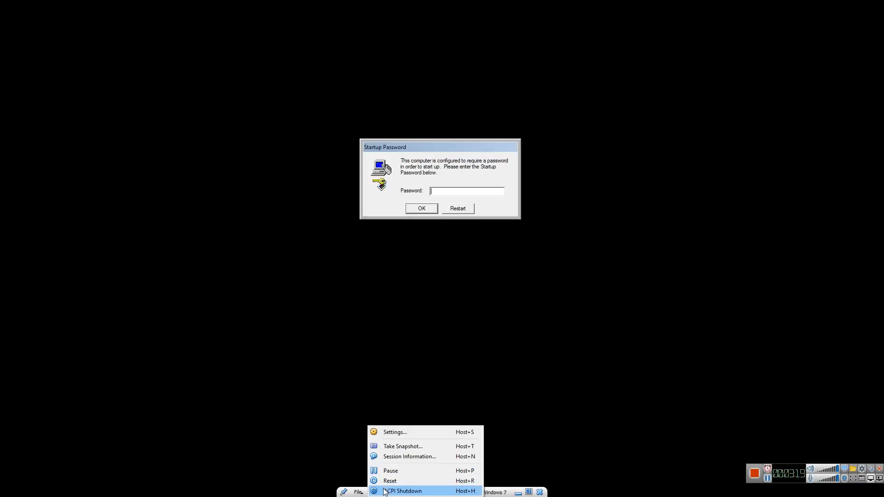
pyautogui.click(389, 481)
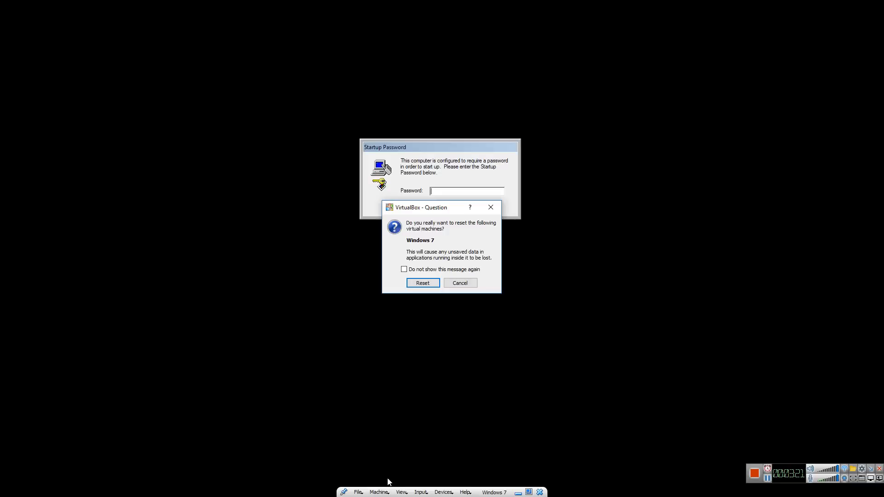
pyautogui.click(422, 282)
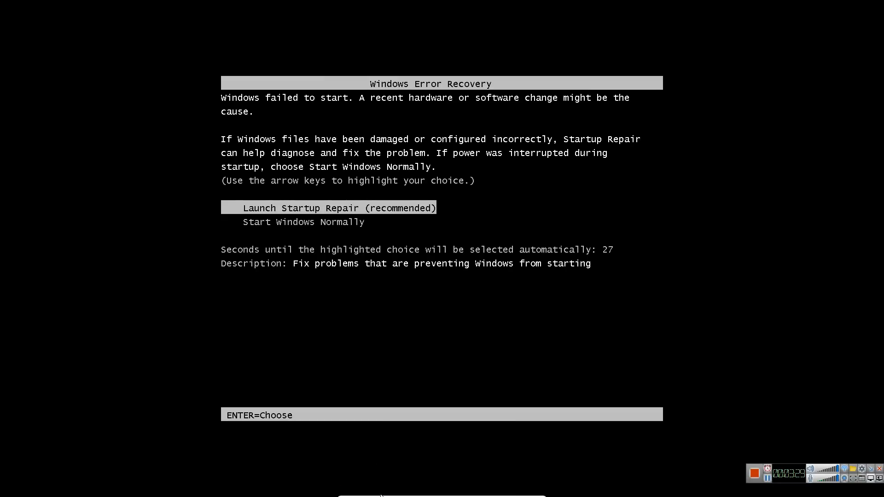
pyautogui.click(357, 492)
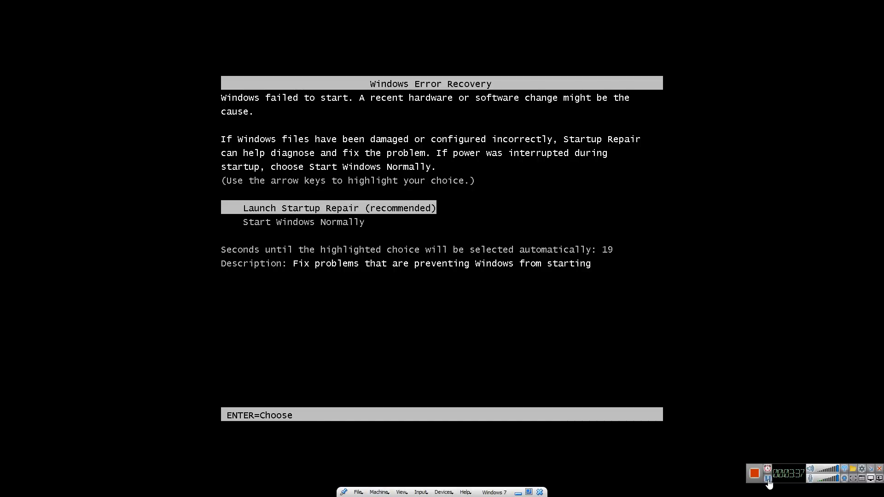
pyautogui.press('enter')
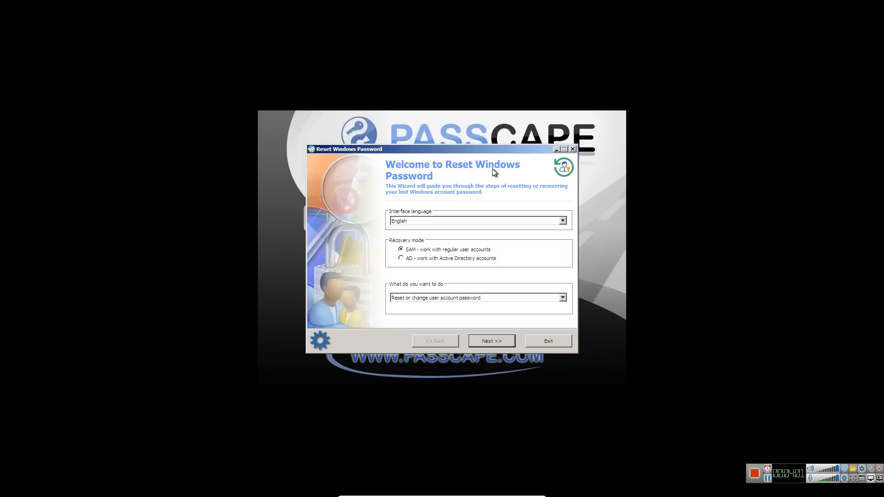
pyautogui.moveTo(498, 175)
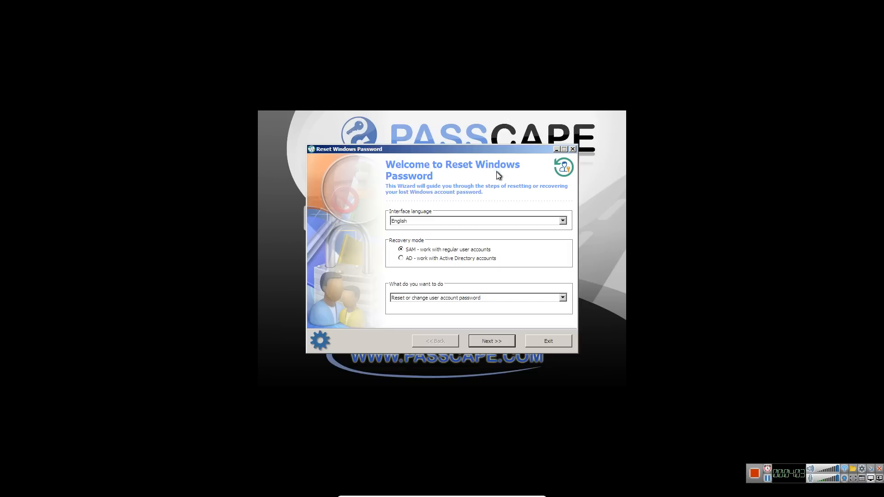
pyautogui.moveTo(479, 150)
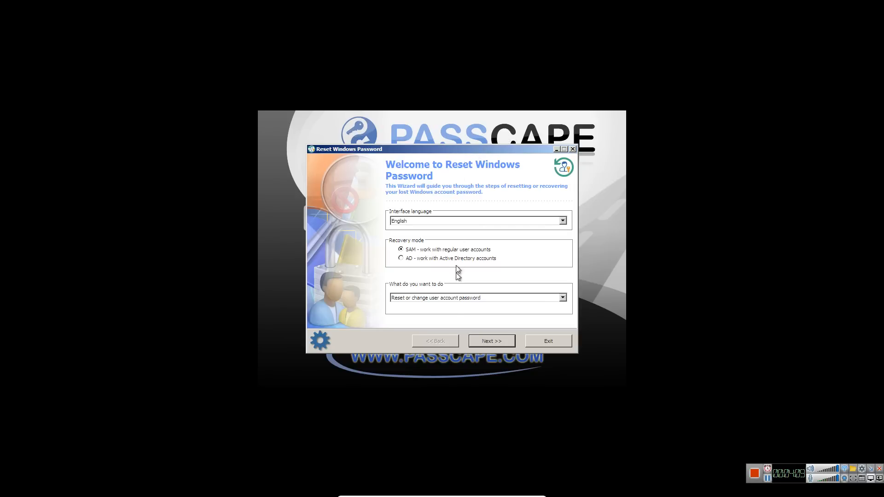
# - Pick 'Remove user sensitive information' as the task and advance to step 2
pyautogui.click(562, 298)
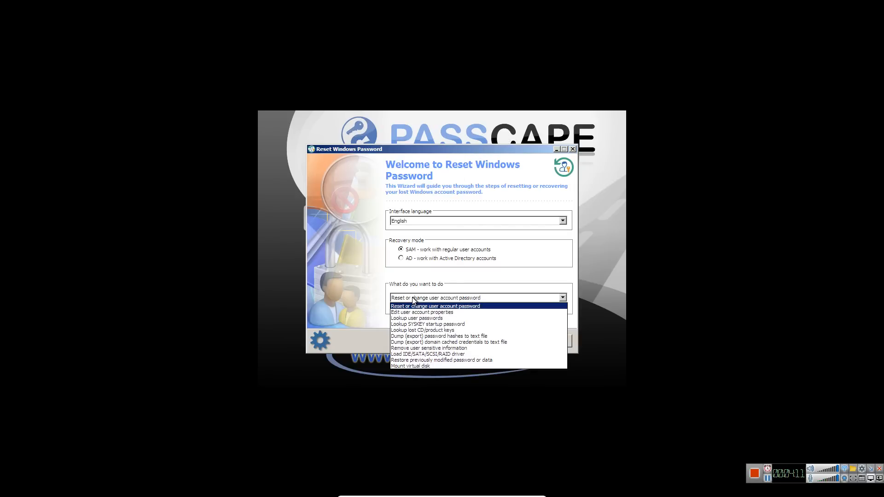
pyautogui.moveTo(416, 297)
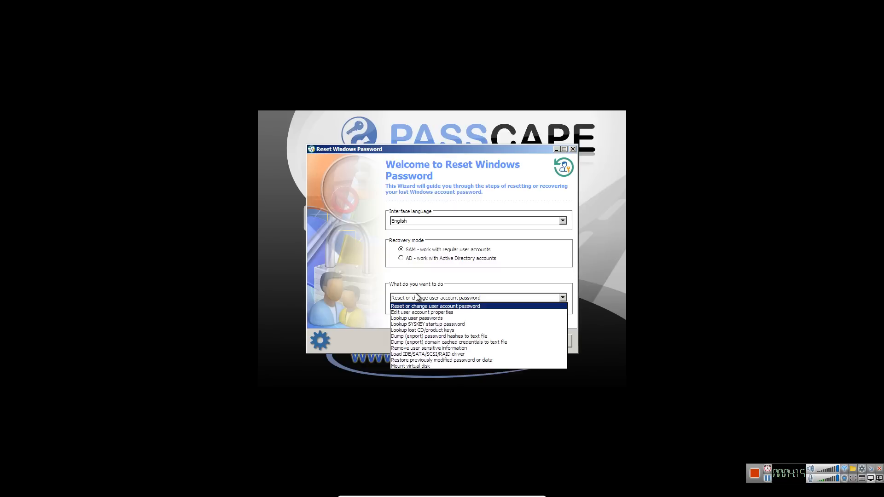
pyautogui.moveTo(435, 354)
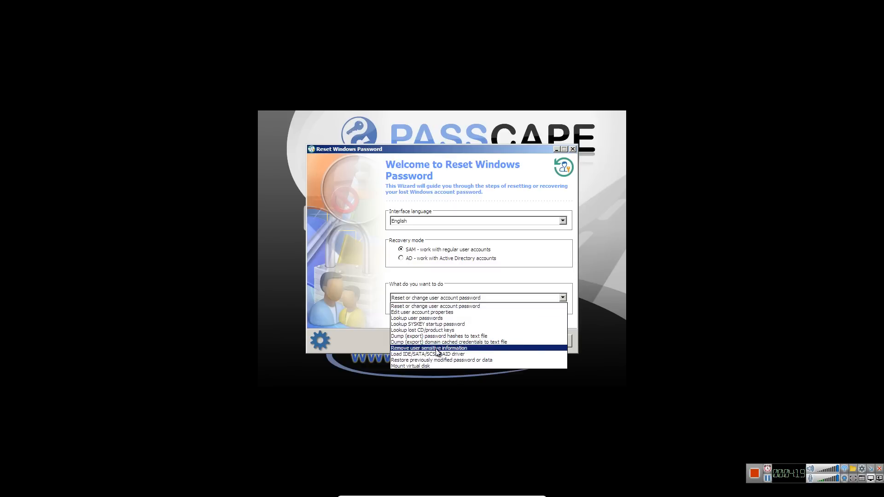
pyautogui.click(430, 348)
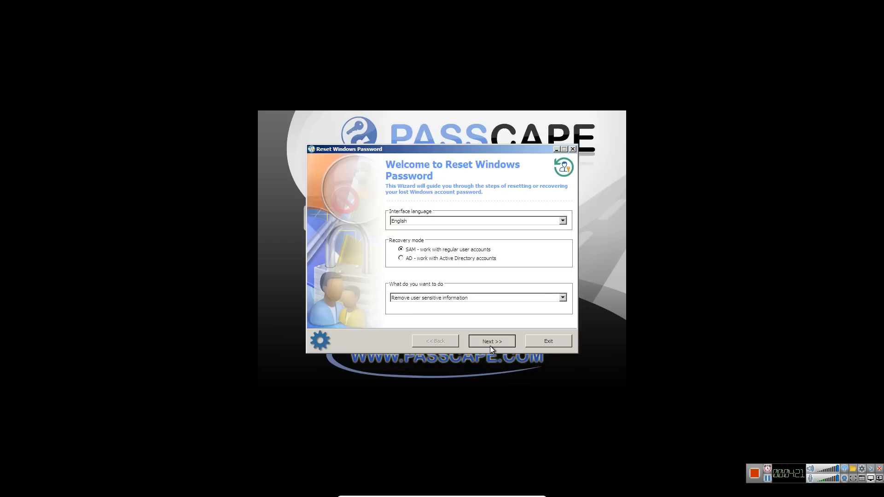
pyautogui.click(492, 341)
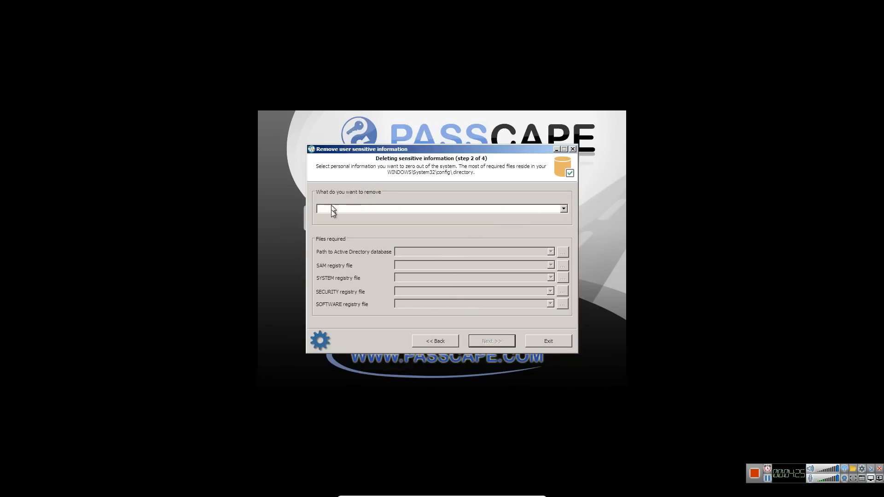
# - Choose Reset SYSKEY with the SAM file from Windows config, then continue
pyautogui.click(563, 208)
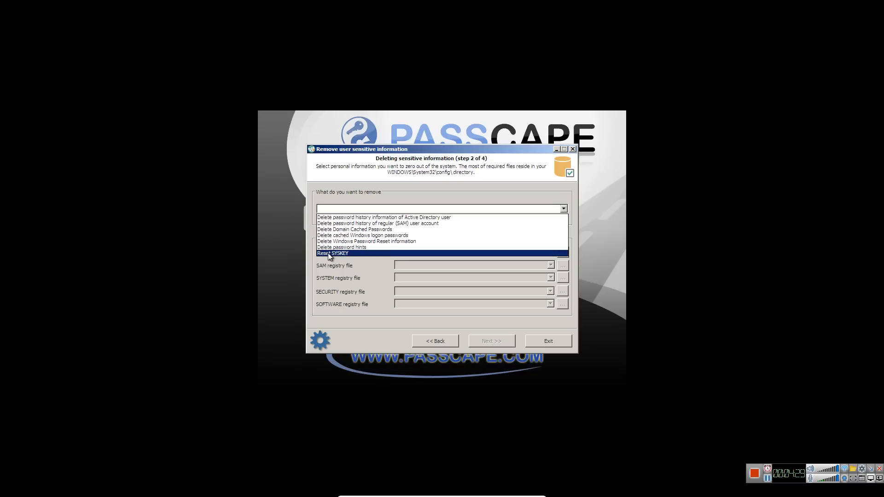
pyautogui.click(333, 252)
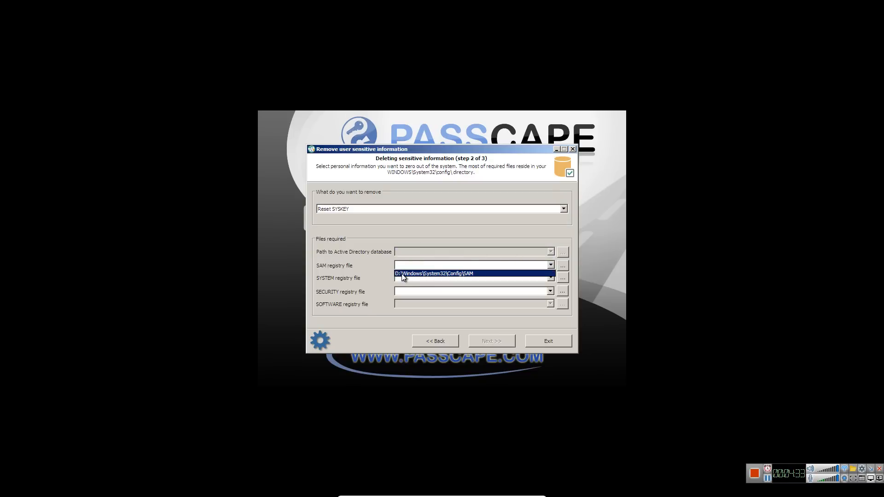
pyautogui.click(435, 274)
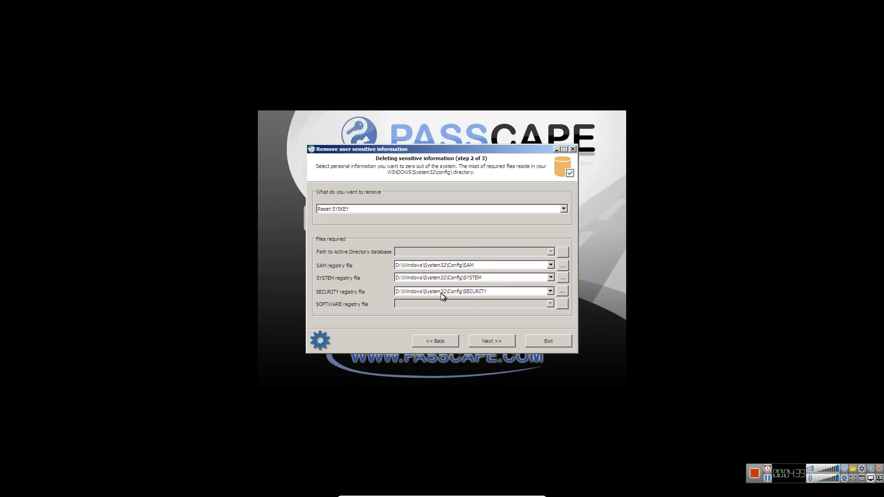
pyautogui.click(489, 340)
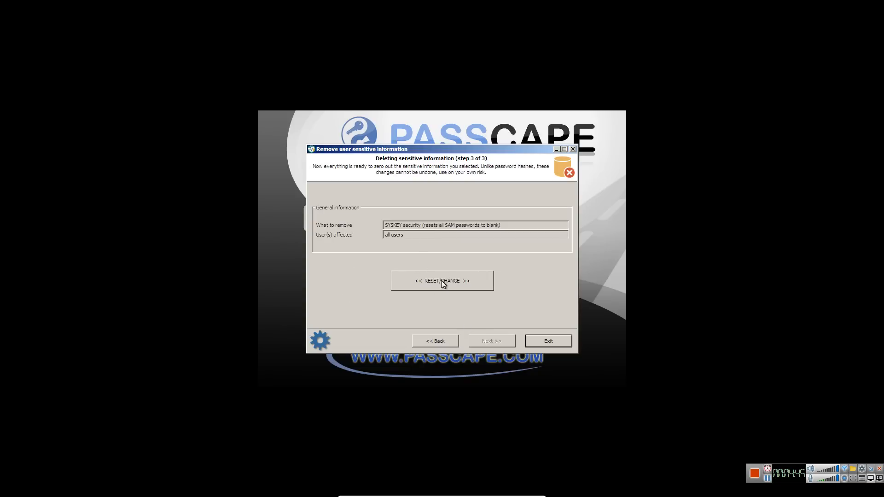
# - Run the SYSKEY reset, accept the warning and success message, then exit
pyautogui.click(442, 281)
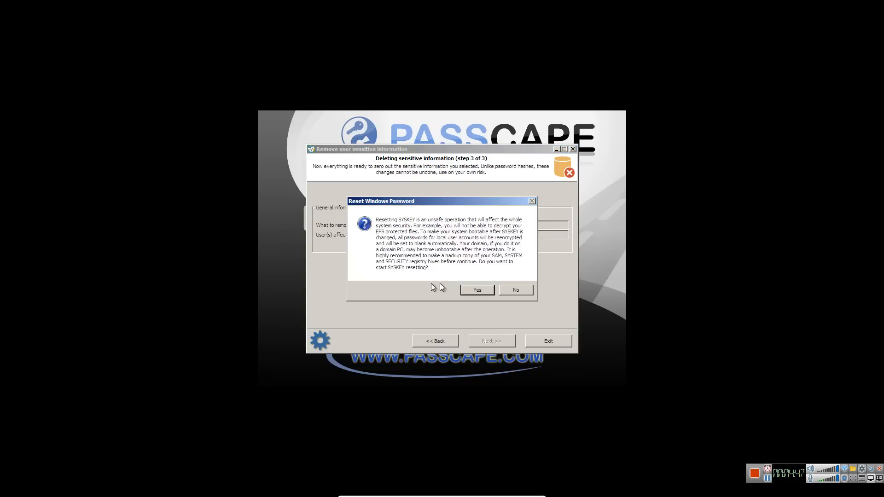
pyautogui.click(477, 289)
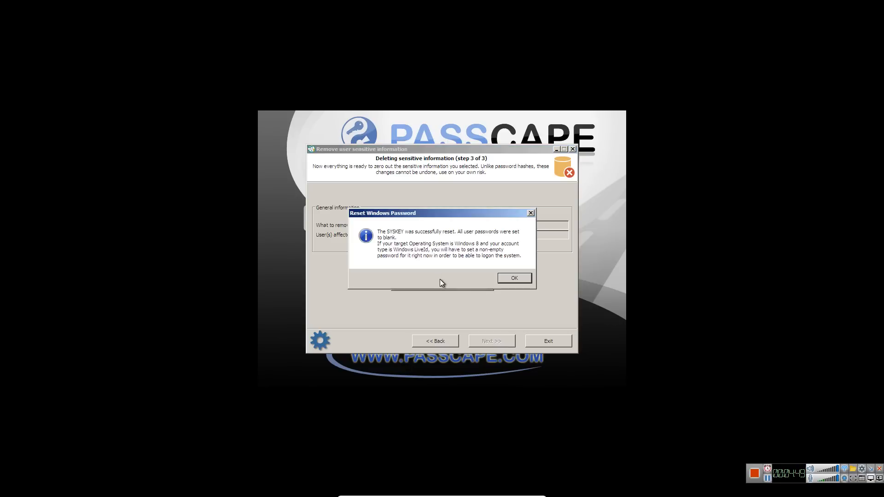
pyautogui.moveTo(474, 244)
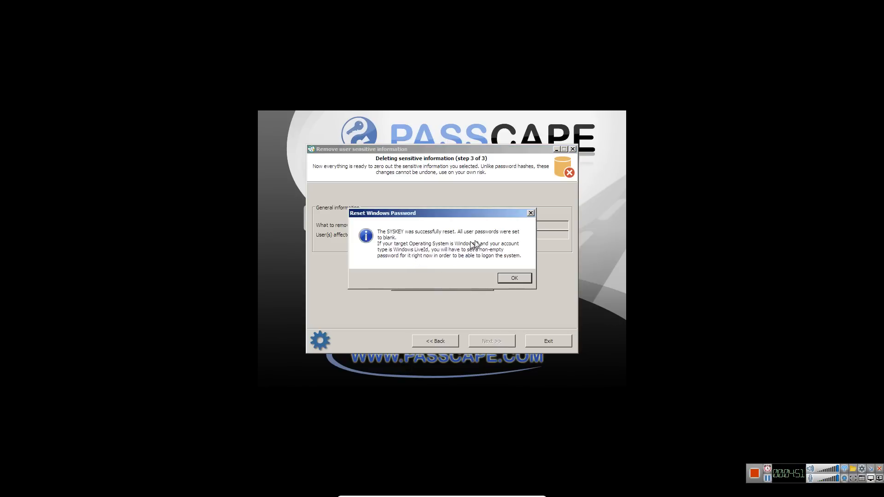
pyautogui.moveTo(432, 236)
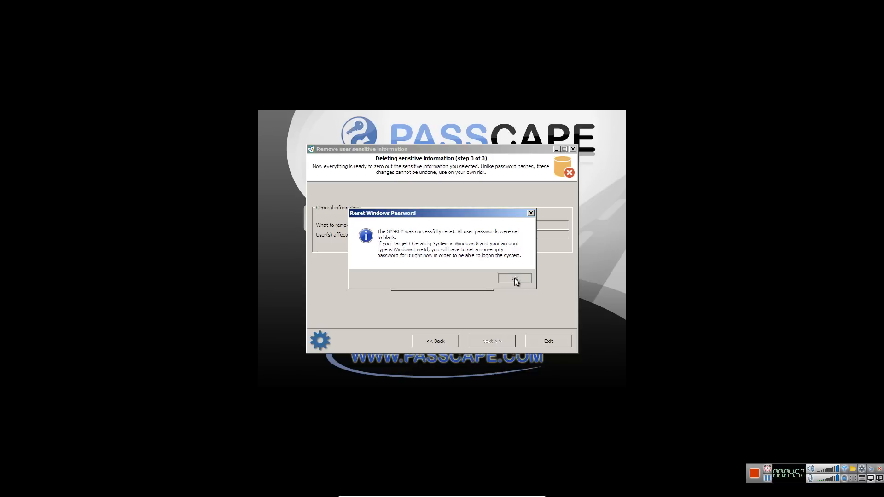
pyautogui.click(514, 279)
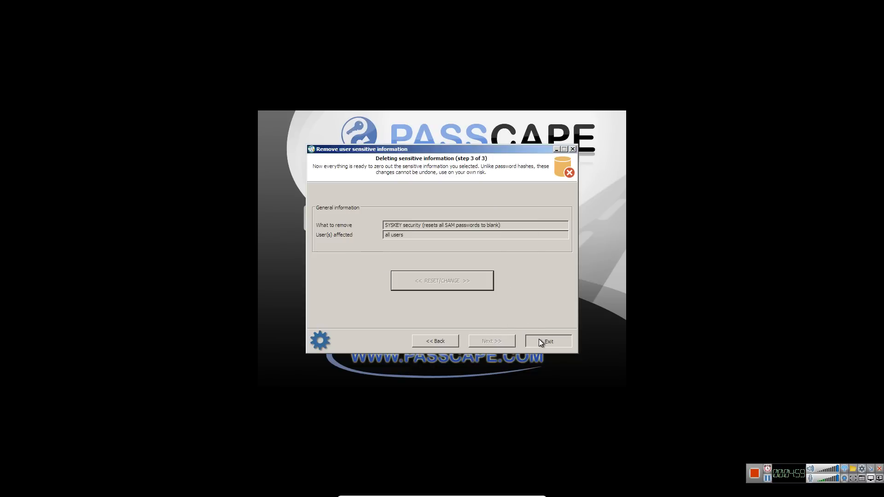
pyautogui.click(547, 342)
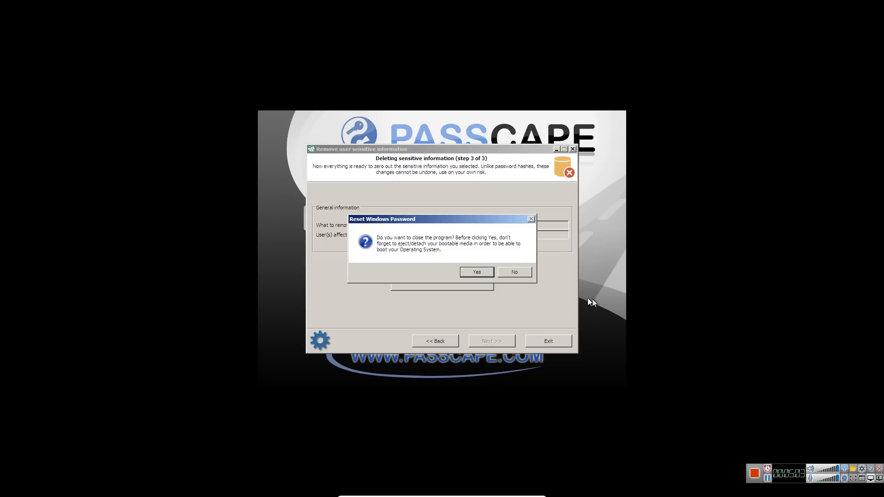
pyautogui.moveTo(703, 455)
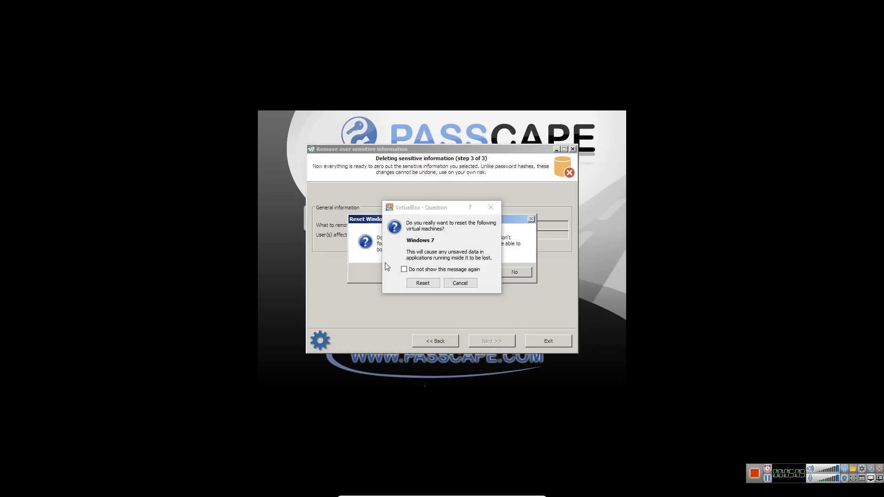
# - Confirm Reset in the VirtualBox question dialog to reboot the Windows 7 VM
pyautogui.click(422, 283)
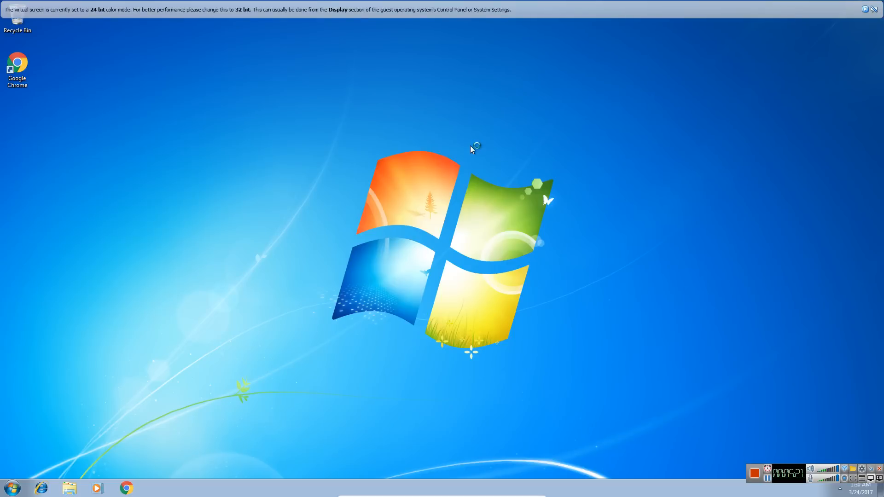
pyautogui.click(9, 488)
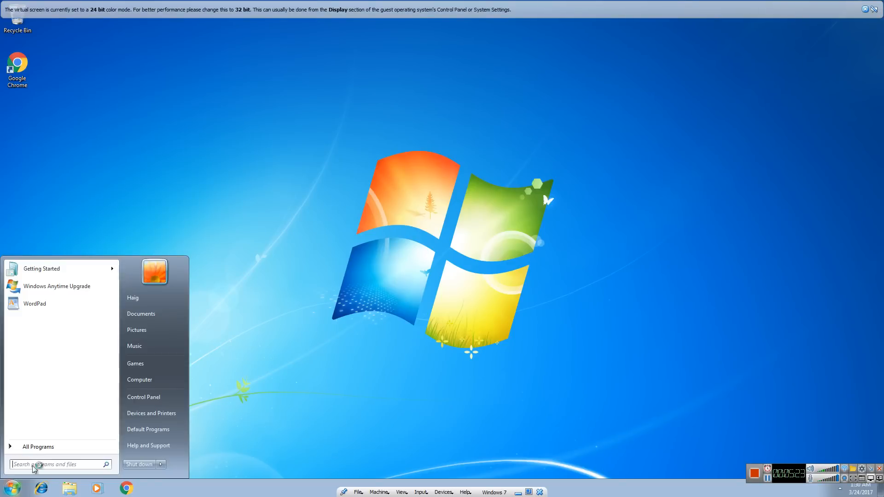
pyautogui.click(139, 379)
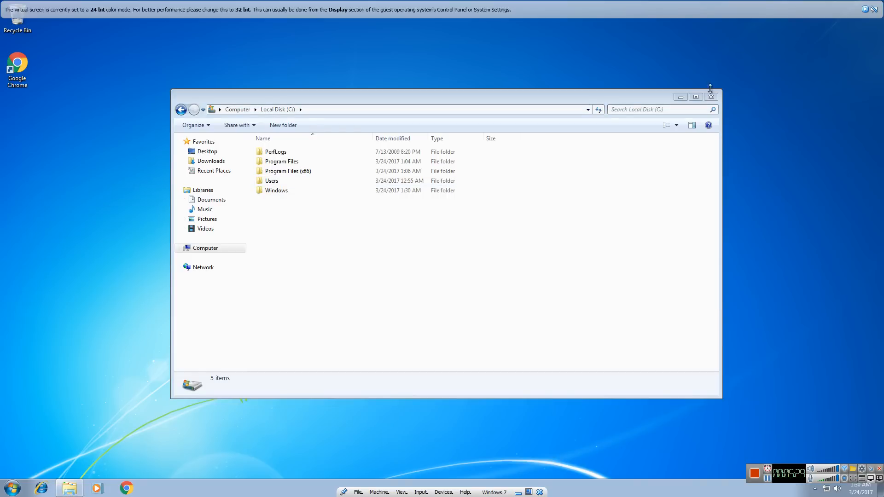
pyautogui.click(710, 97)
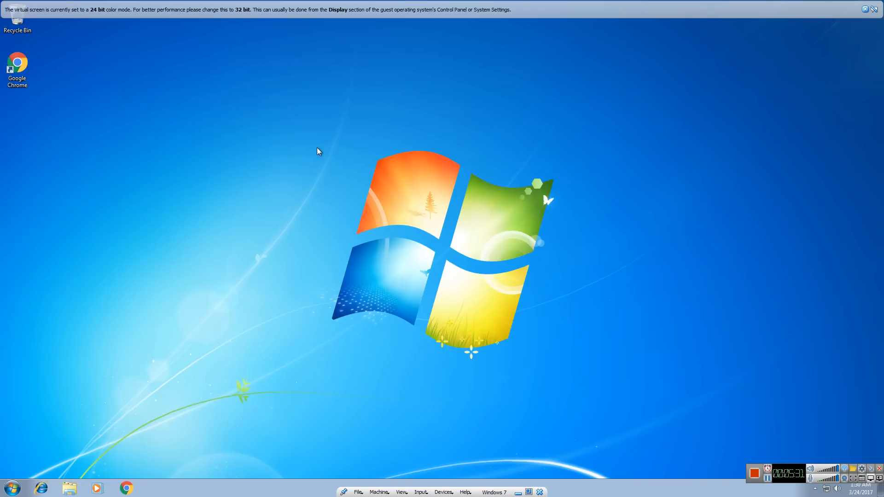
pyautogui.moveTo(324, 153)
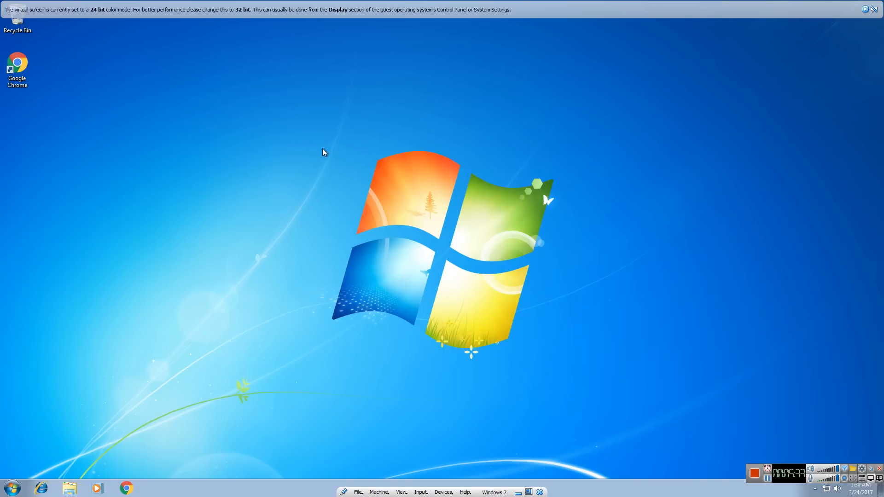